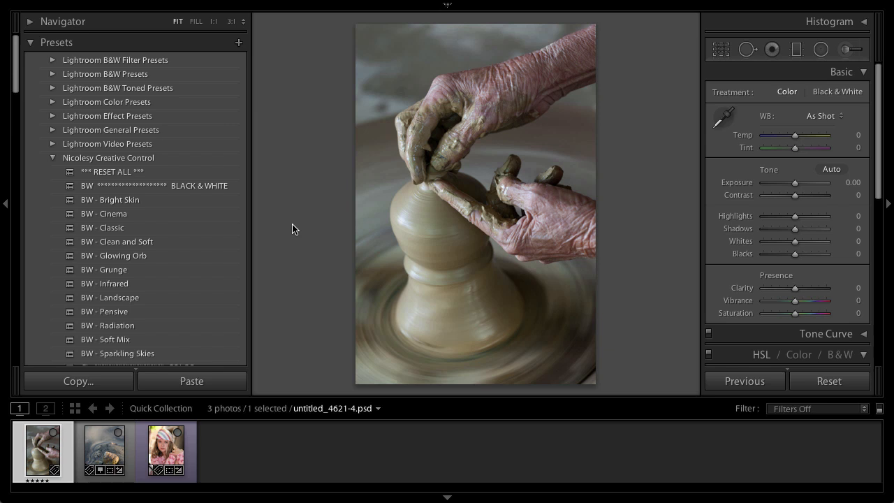
Expand the Navigator panel to show a small live preview of the pottery photo
{"action": "scroll", "scroll_direction": "down", "scroll_amount": 3}
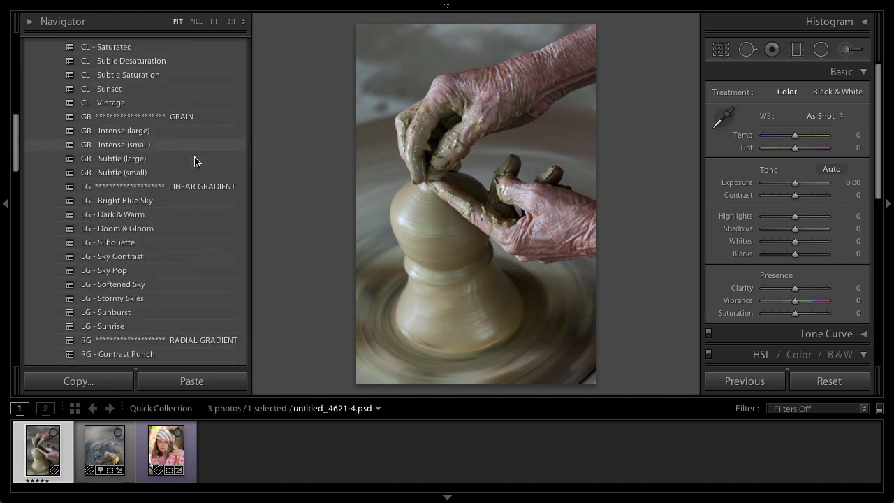
{"action": "scroll", "scroll_direction": "down", "scroll_amount": 3}
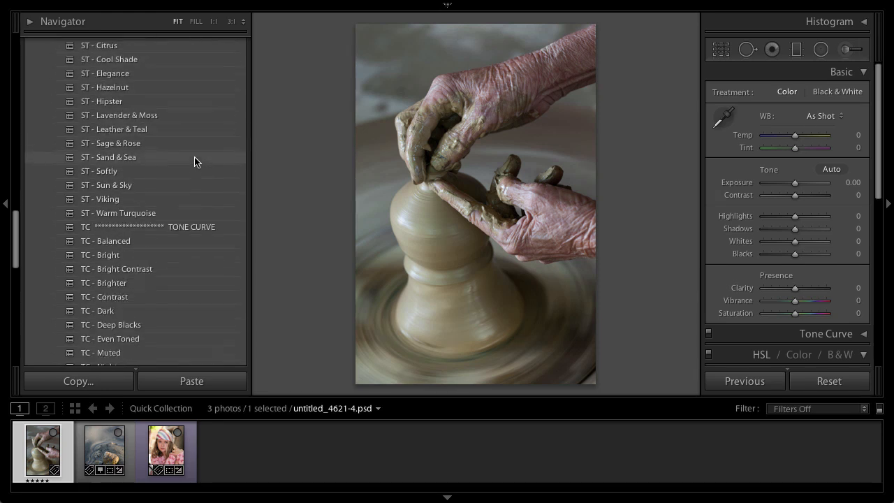
{"action": "scroll", "scroll_direction": "down", "scroll_amount": 3}
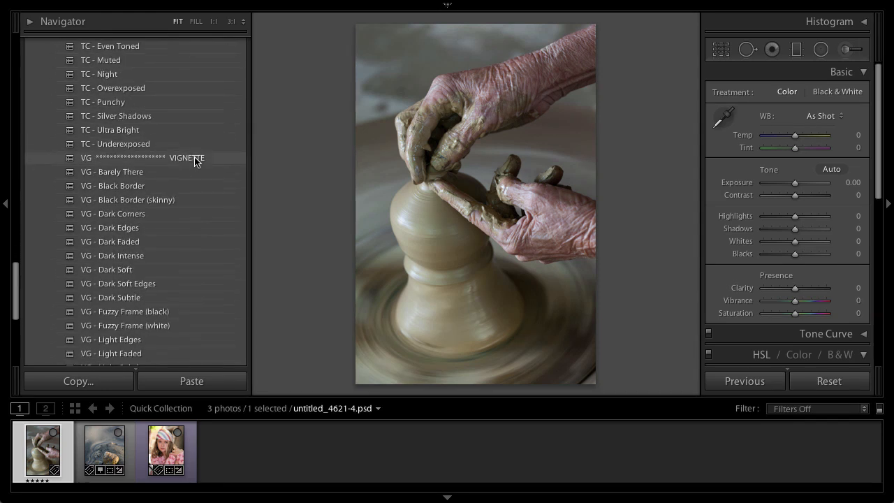
{"action": "scroll", "scroll_direction": "down", "scroll_amount": 3}
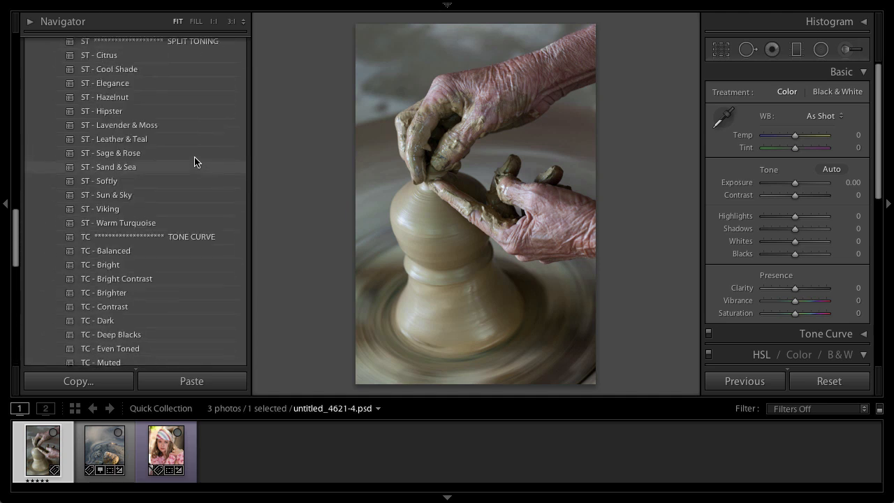
{"action": "scroll", "scroll_direction": "down", "scroll_amount": 3}
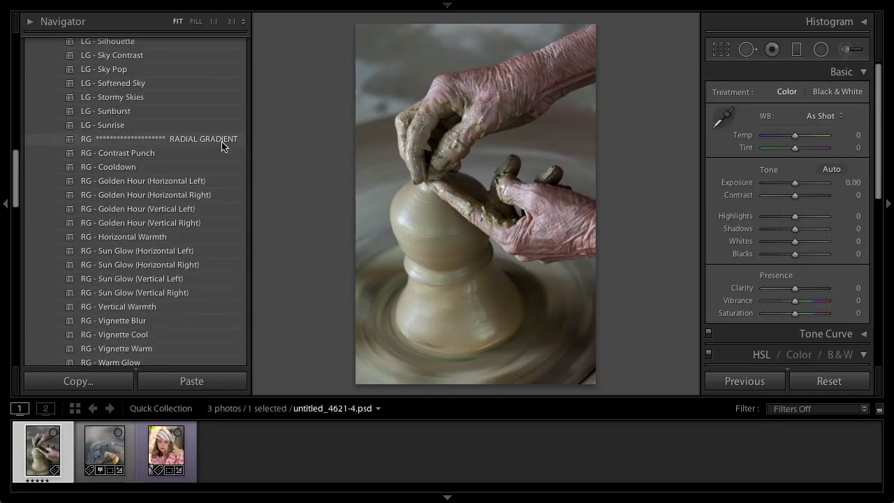
{"action": "mouse_move", "coordinate": [223, 143]}
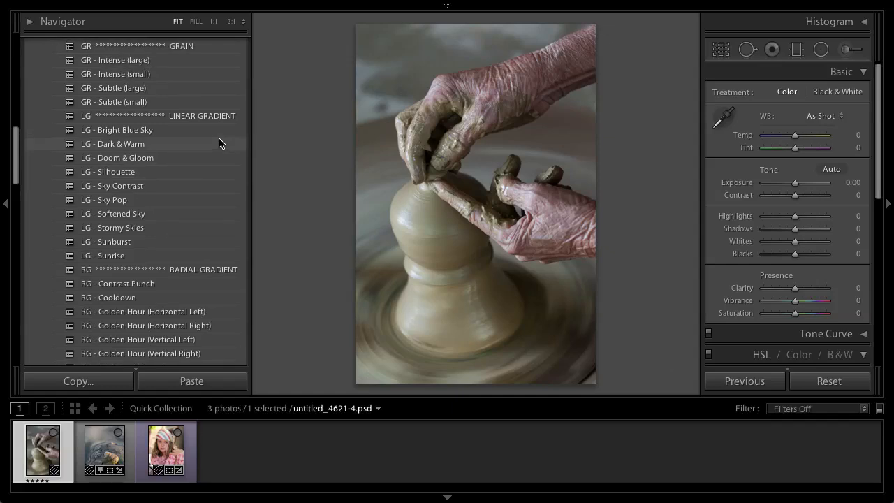
{"action": "mouse_move", "coordinate": [238, 118]}
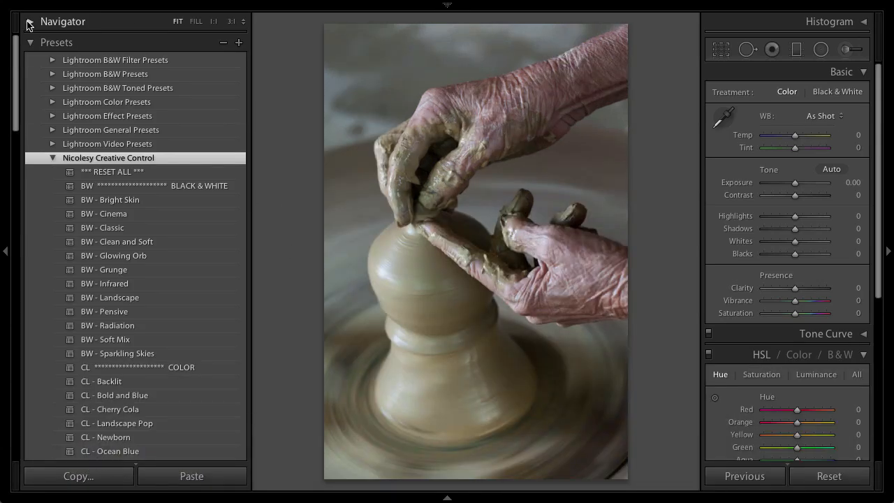
{"action": "left_click", "coordinate": [30, 22]}
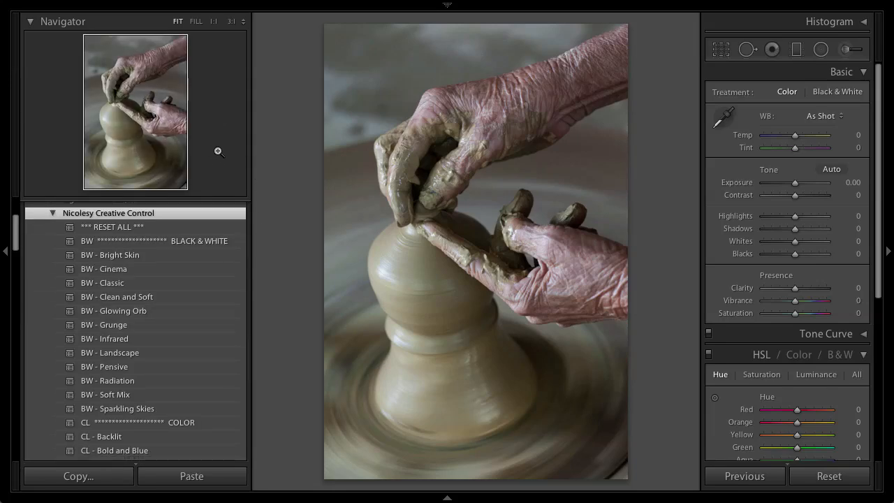
{"action": "mouse_move", "coordinate": [214, 153]}
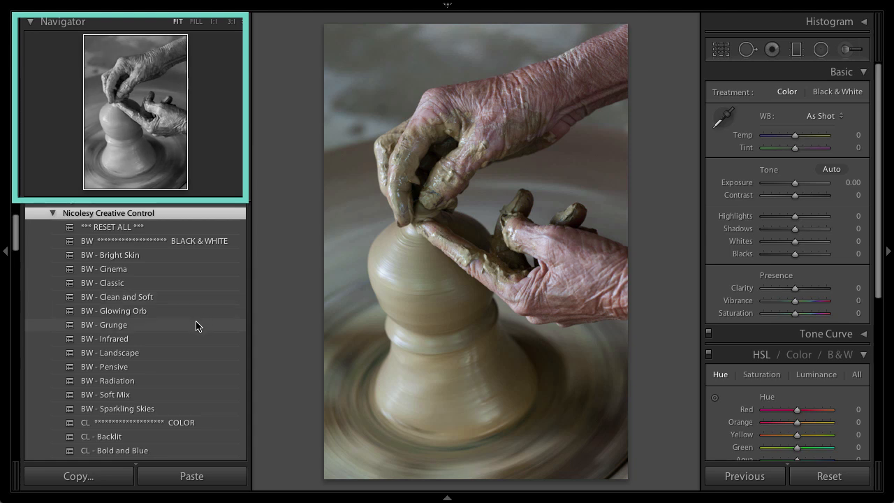
Preview presets while scrolling through the black-and-white, color, gradient and tone-curve groups
{"action": "scroll", "scroll_direction": "down", "scroll_amount": 3}
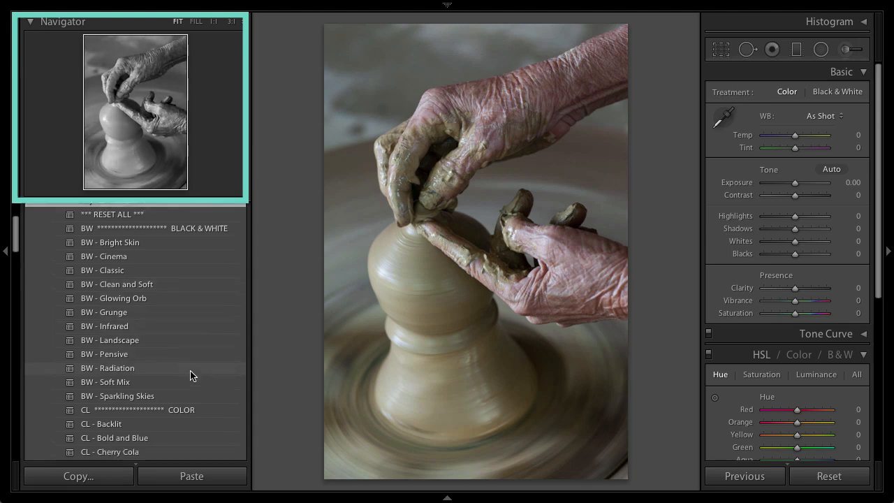
{"action": "scroll", "scroll_direction": "down", "scroll_amount": 3}
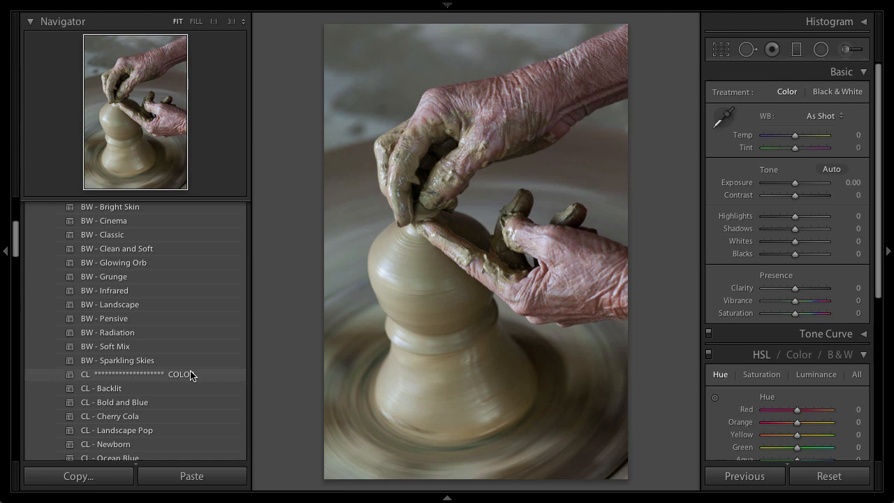
{"action": "scroll", "scroll_direction": "down", "scroll_amount": 3}
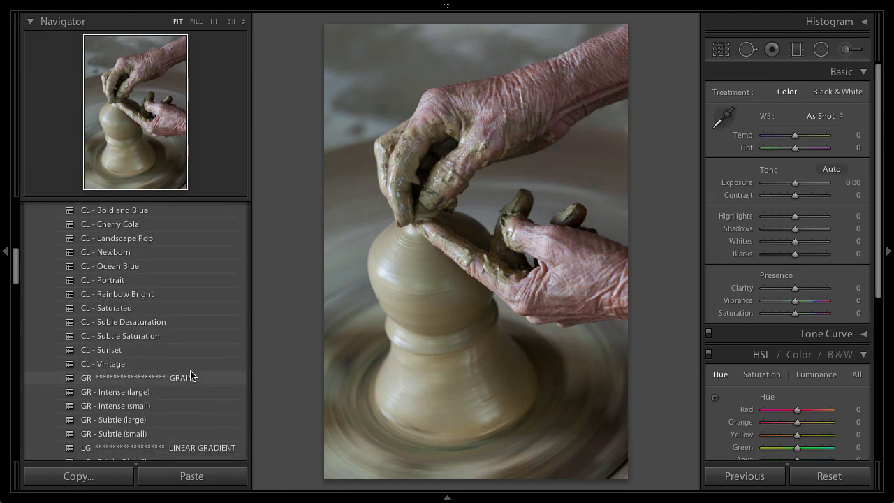
{"action": "scroll", "scroll_direction": "down", "scroll_amount": 3}
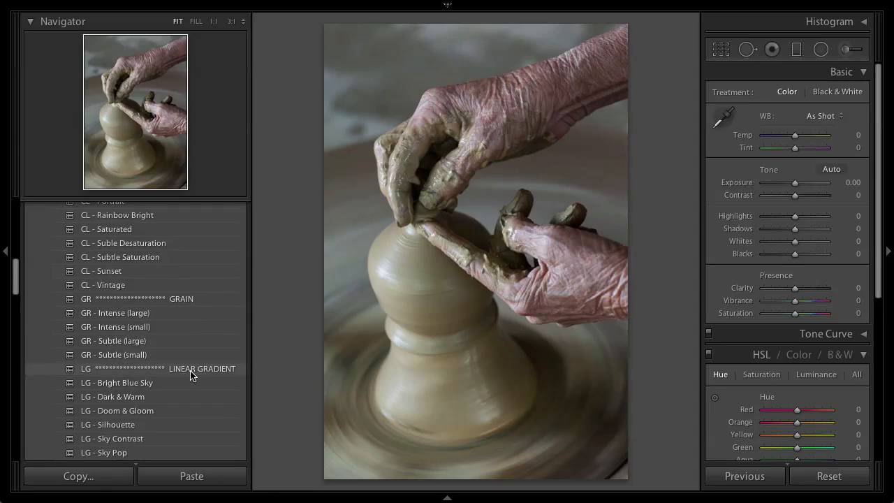
{"action": "scroll", "scroll_direction": "down", "scroll_amount": 3}
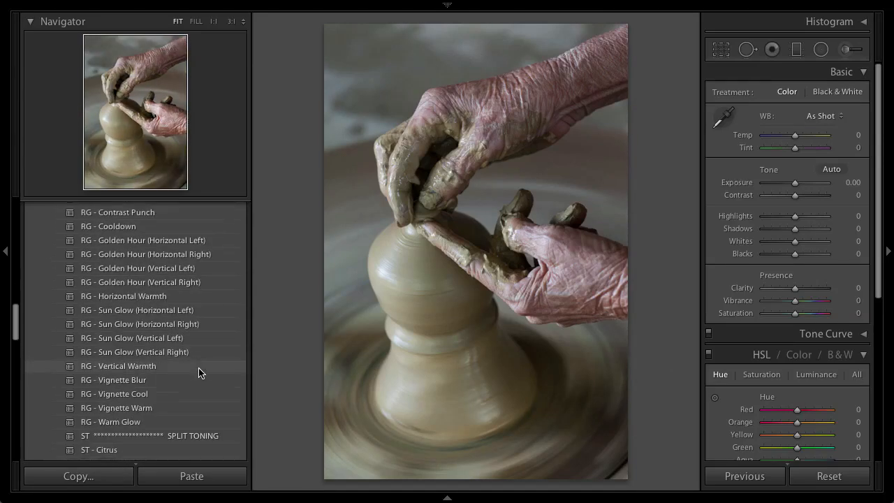
{"action": "scroll", "scroll_direction": "down", "scroll_amount": 3}
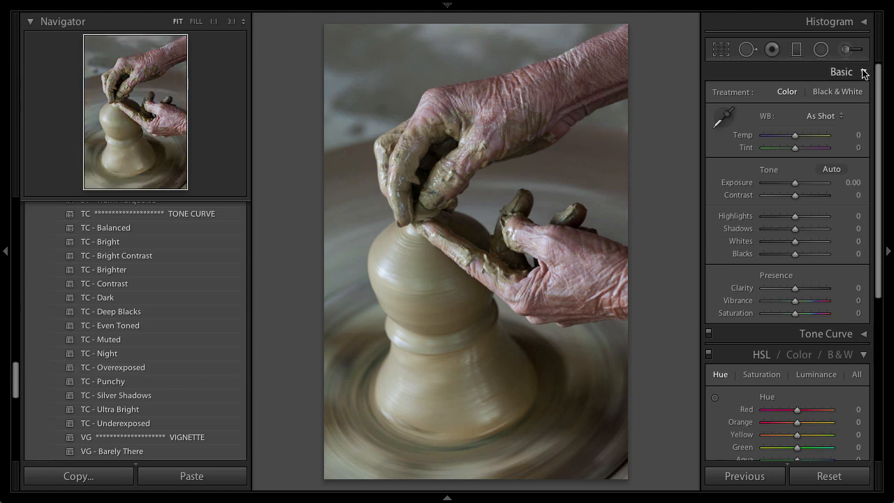
Collapse the Basic panel and expand the Tone Curve panel
{"action": "left_click", "coordinate": [841, 71]}
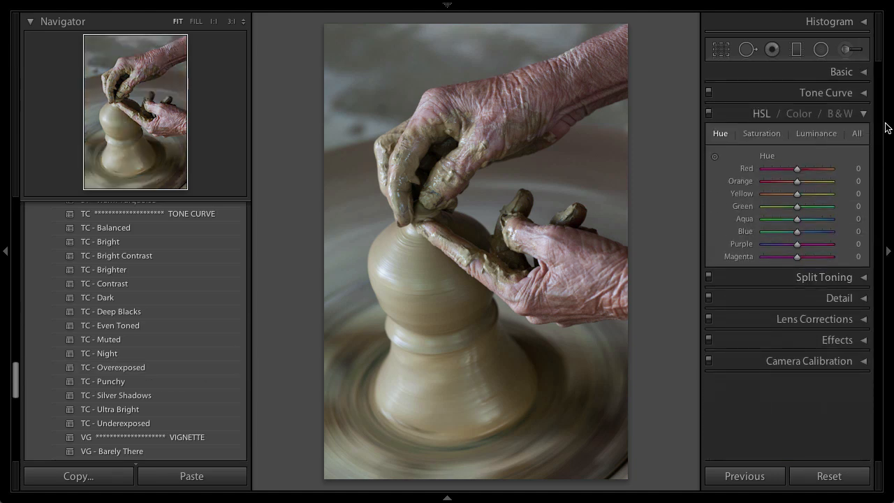
{"action": "left_click", "coordinate": [825, 92]}
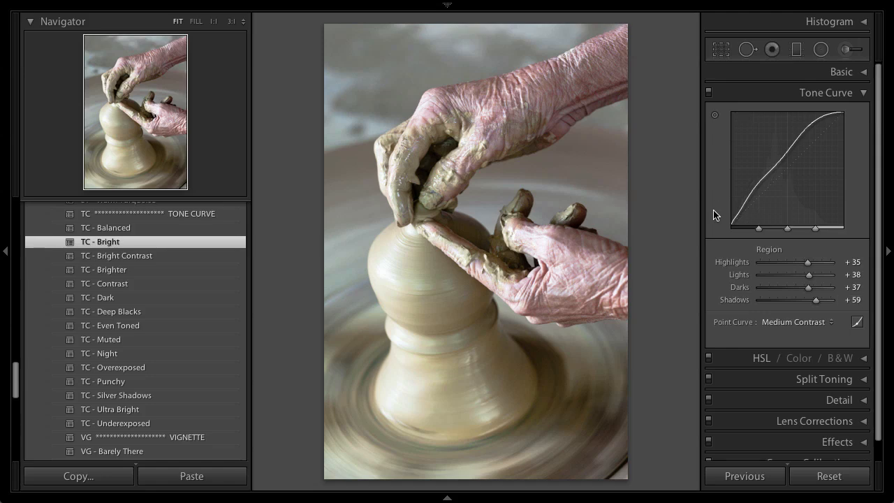
{"action": "mouse_move", "coordinate": [206, 266]}
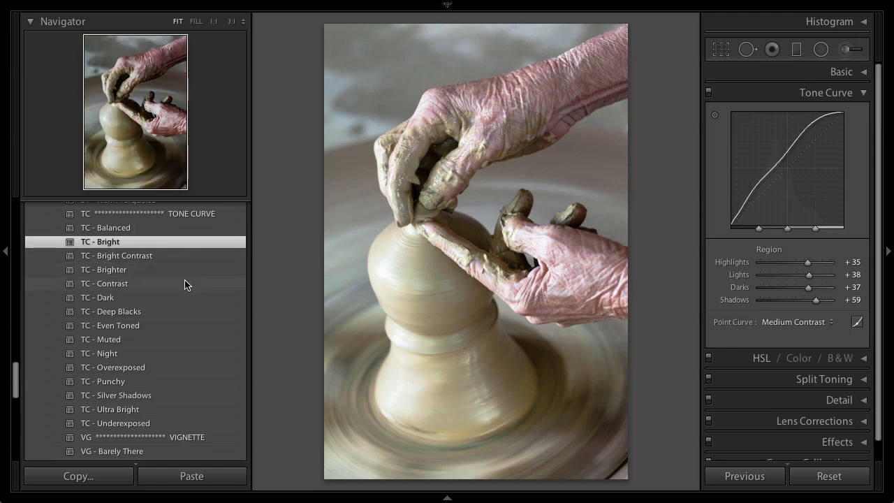
Try TC - Contrast, TC - Dark and TC - Deep Blacks, reset the curve, then reapply TC - Contrast
{"action": "left_click", "coordinate": [104, 283]}
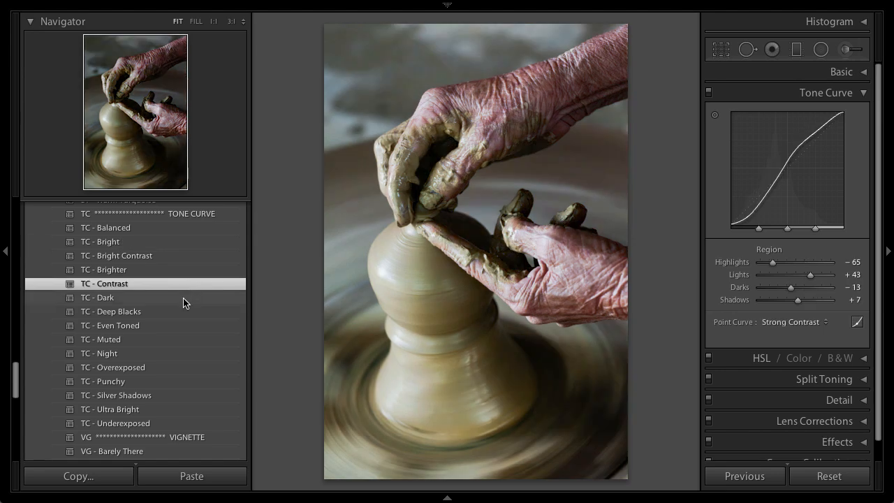
{"action": "left_click", "coordinate": [98, 297]}
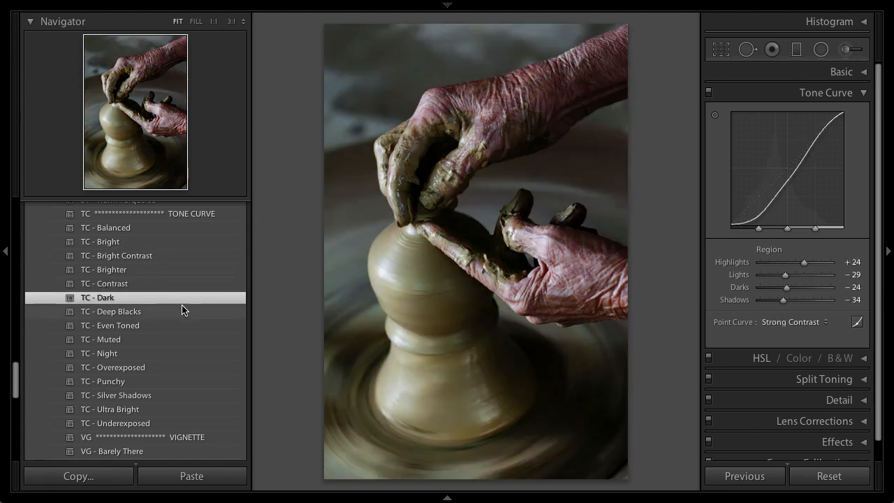
{"action": "left_click", "coordinate": [111, 312]}
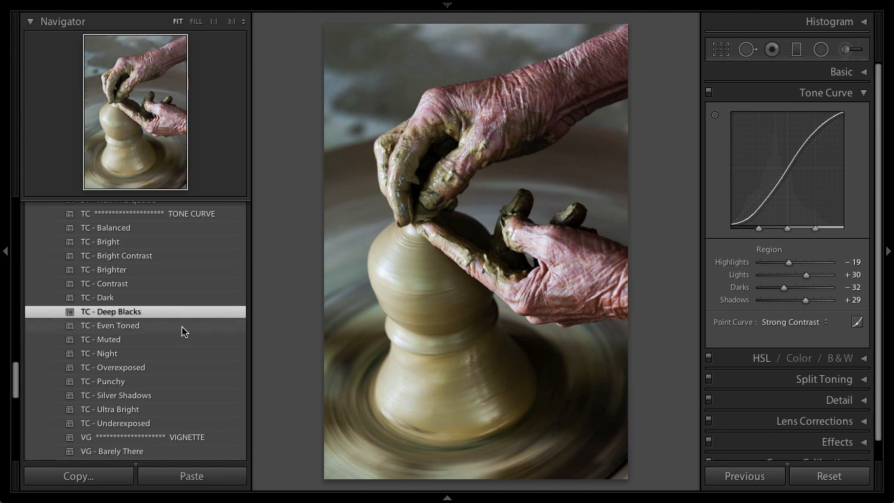
{"action": "left_click", "coordinate": [110, 326]}
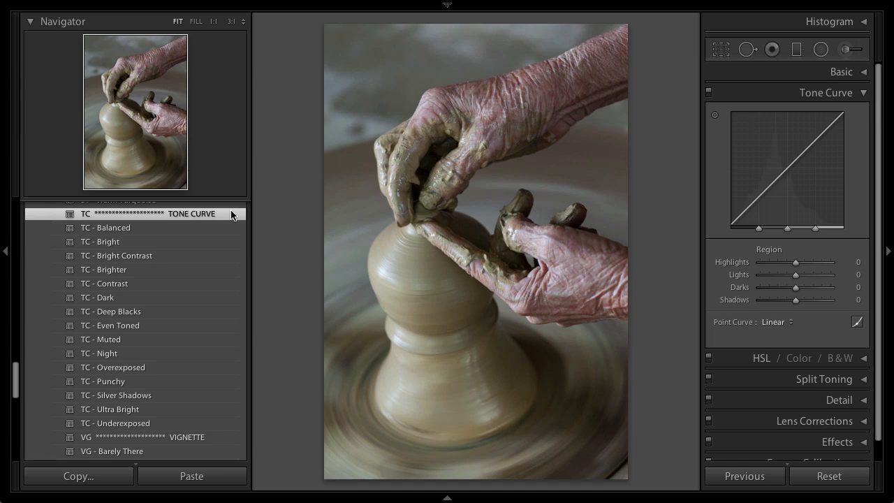
{"action": "left_click", "coordinate": [104, 283]}
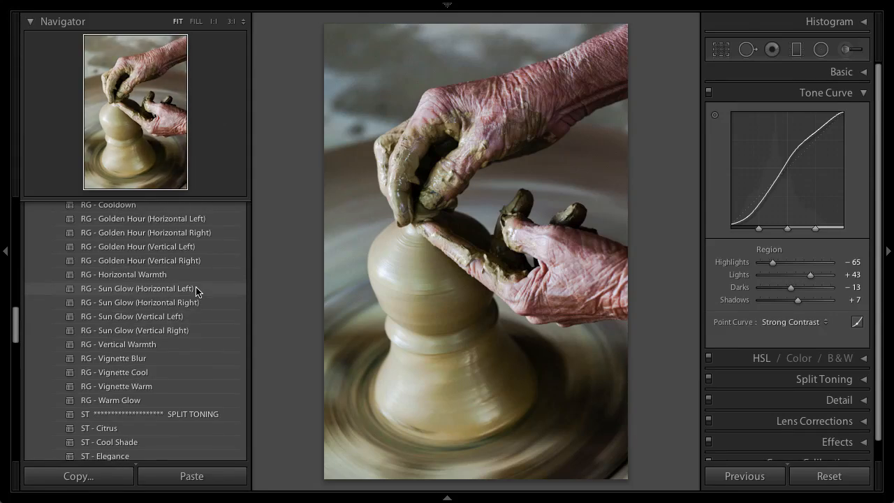
{"action": "mouse_move", "coordinate": [186, 356]}
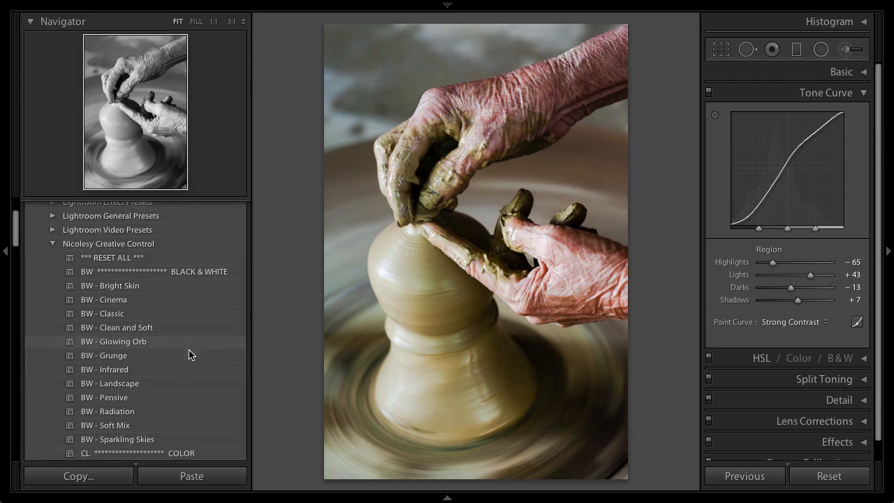
Try BW - Grunge, BW - Infrared, BW - Pensive and the BW preset, then return to colour
{"action": "left_click", "coordinate": [104, 337]}
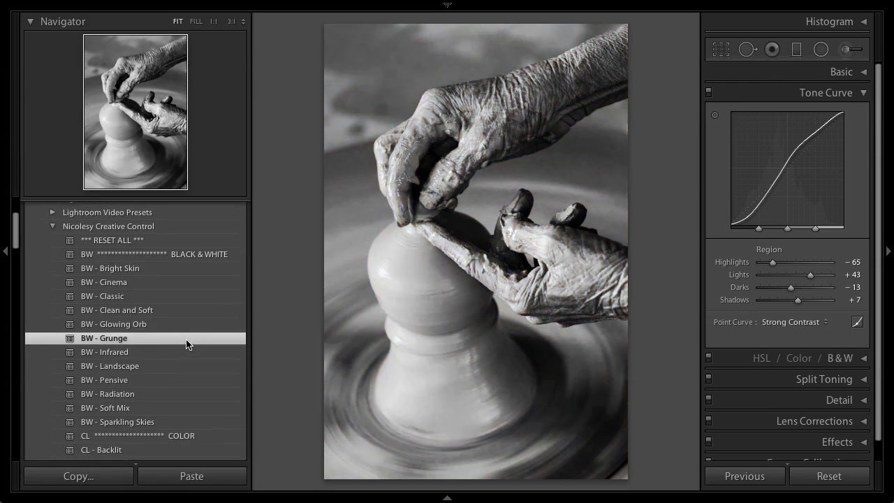
{"action": "left_click", "coordinate": [105, 352]}
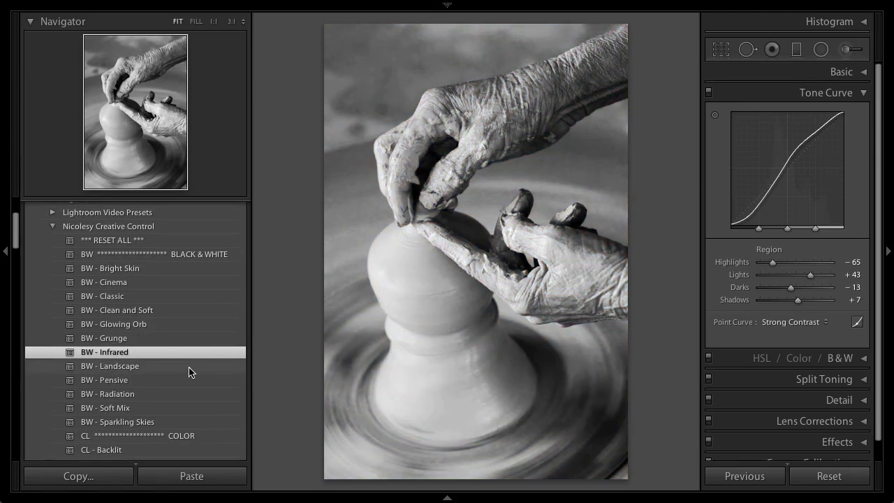
{"action": "left_click", "coordinate": [104, 379]}
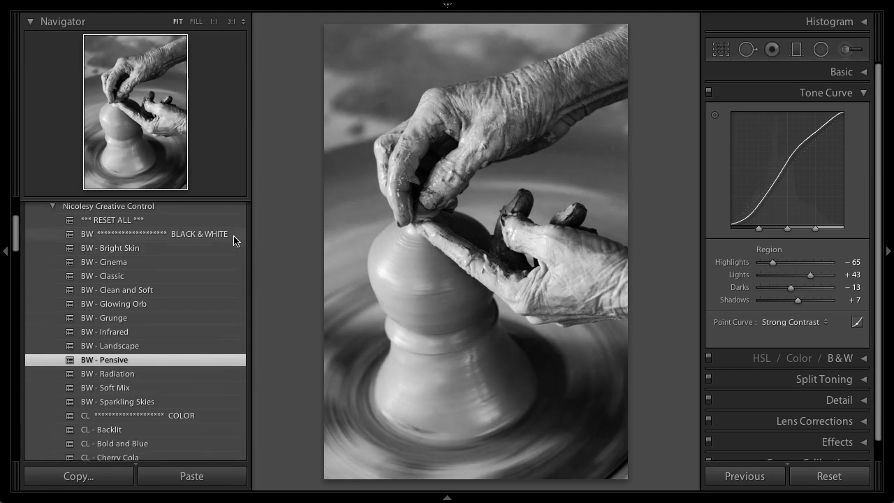
{"action": "left_click", "coordinate": [161, 234]}
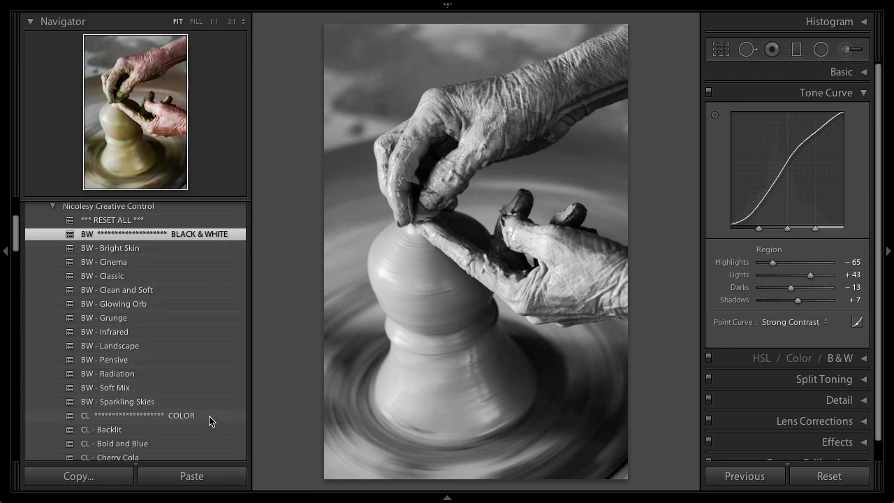
{"action": "left_click", "coordinate": [140, 415]}
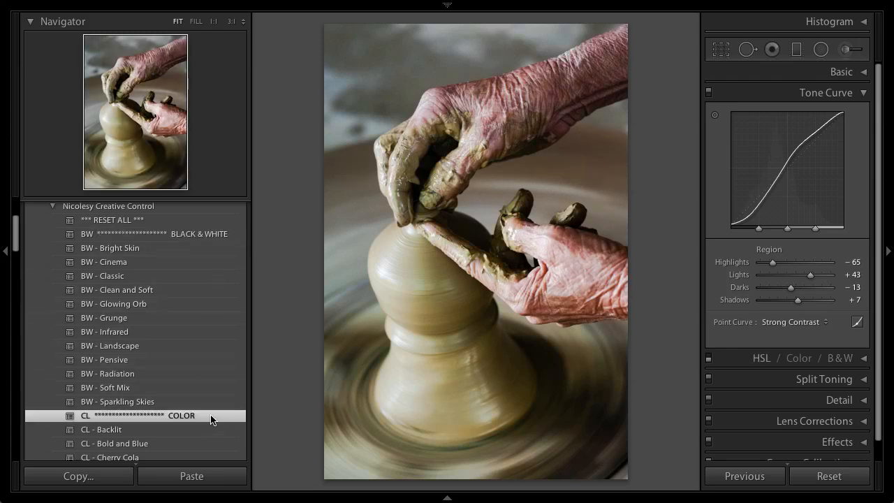
{"action": "scroll", "scroll_direction": "down", "scroll_amount": 3}
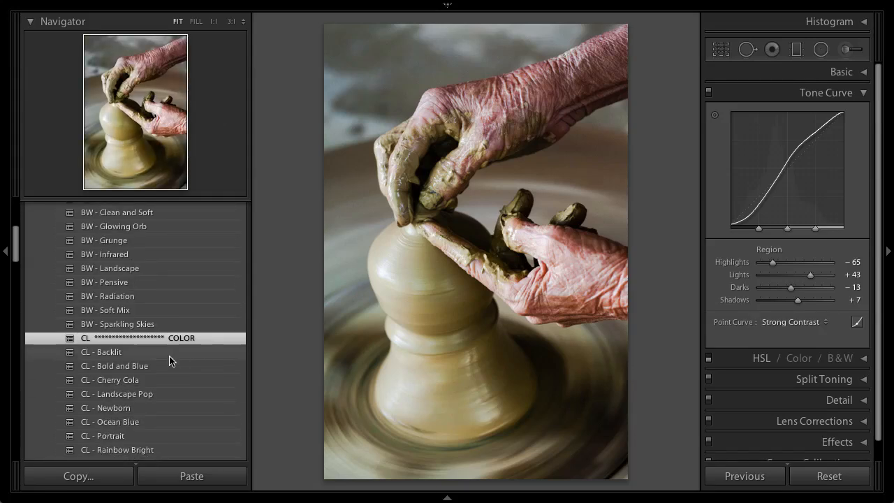
{"action": "mouse_move", "coordinate": [159, 377]}
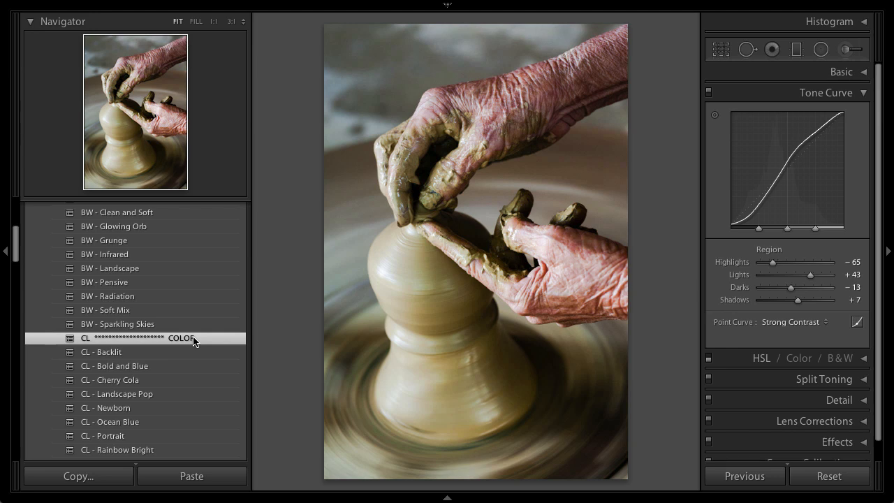
{"action": "mouse_move", "coordinate": [220, 342]}
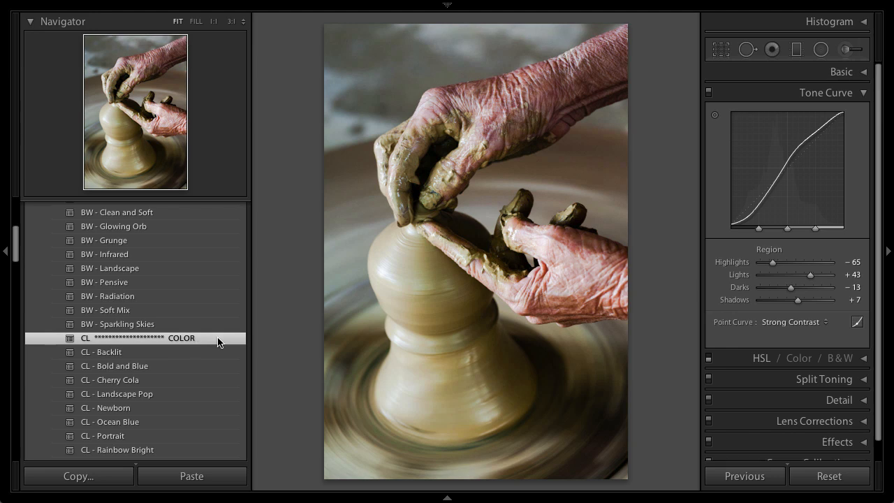
Apply the ST - Softly split-toning preset, then browse the vignette presets
{"action": "scroll", "scroll_direction": "down", "scroll_amount": 3}
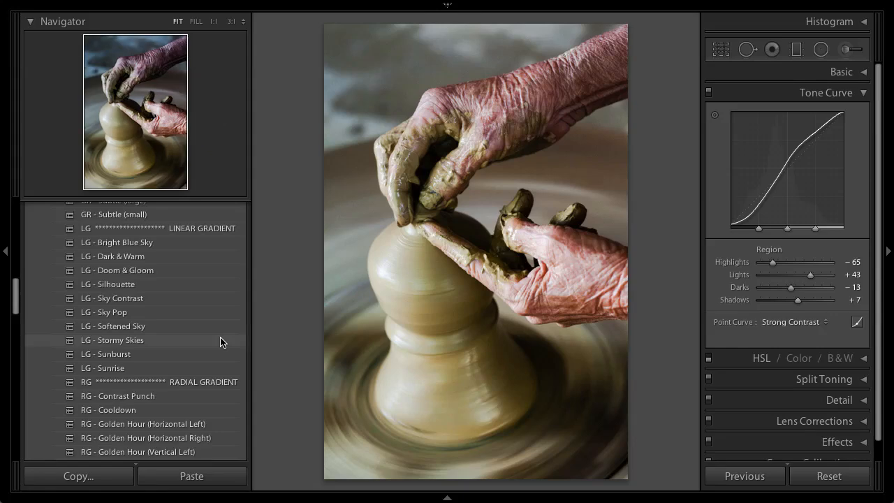
{"action": "scroll", "scroll_direction": "down", "scroll_amount": 3}
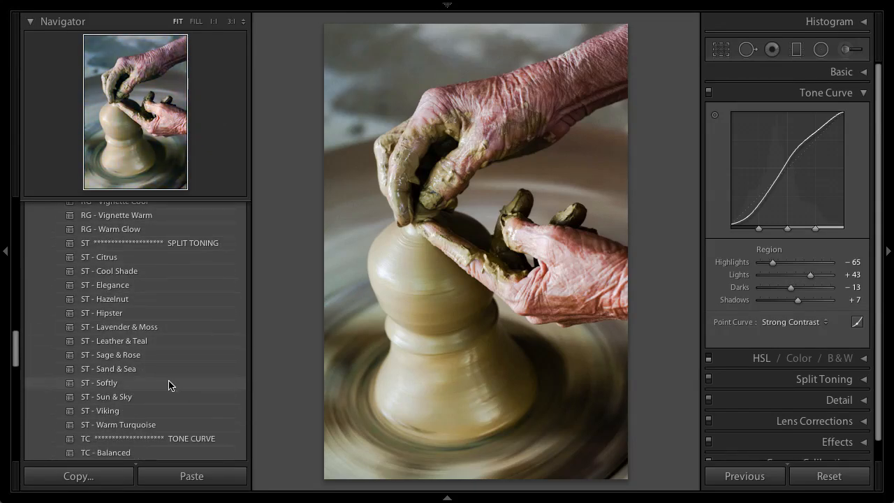
{"action": "left_click", "coordinate": [99, 382]}
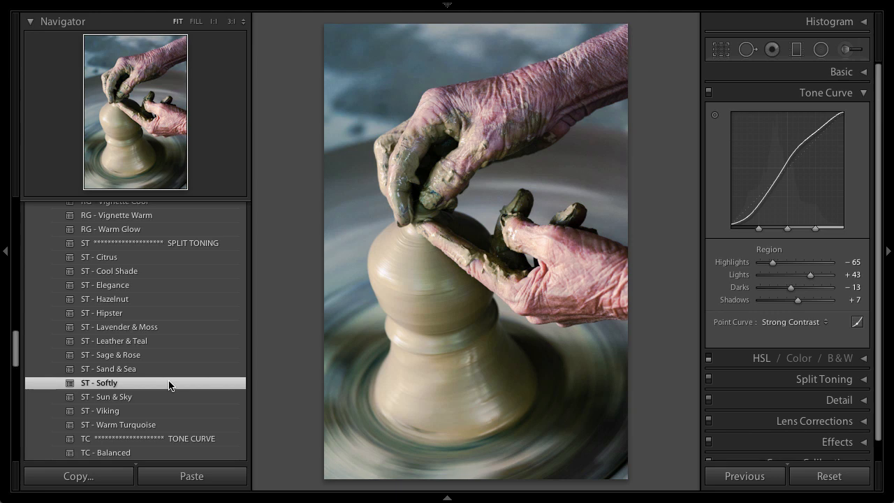
{"action": "scroll", "scroll_direction": "down", "scroll_amount": 3}
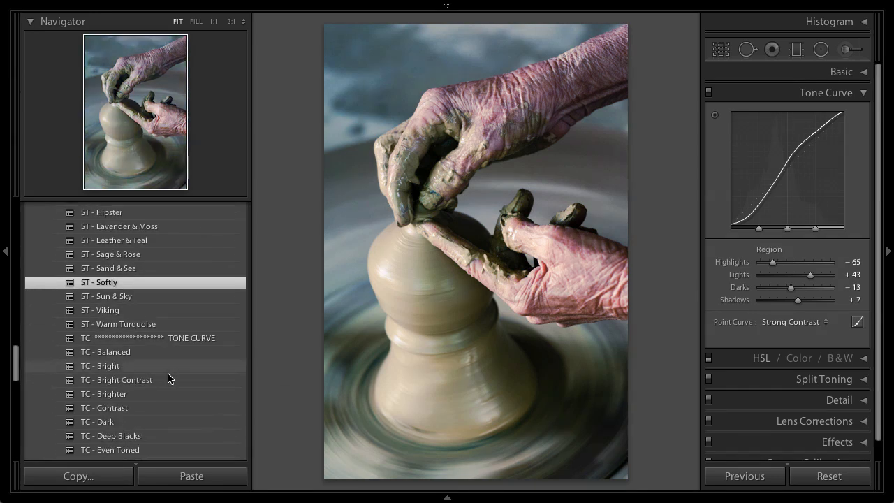
{"action": "scroll", "scroll_direction": "down", "scroll_amount": 3}
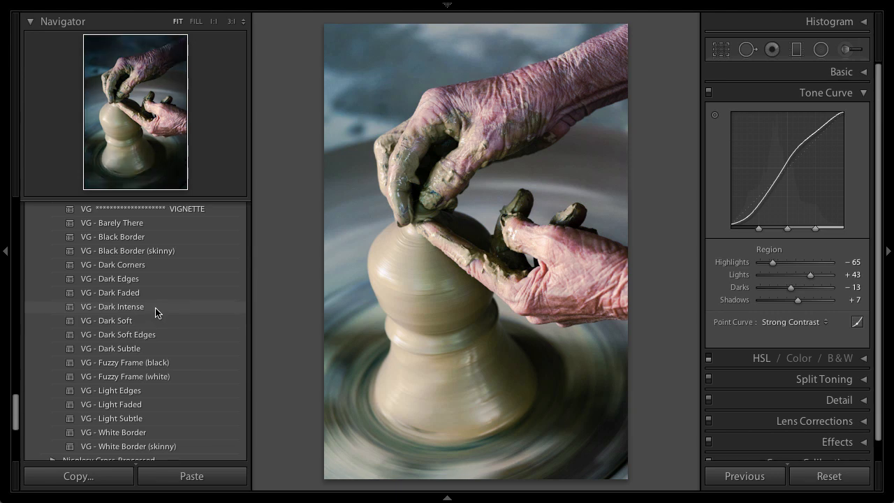
{"action": "left_click", "coordinate": [110, 293]}
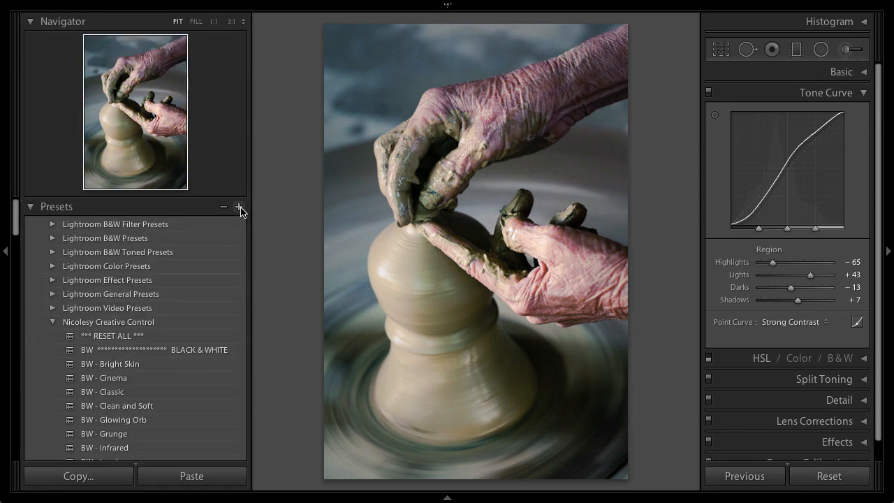
Start a new preset named 'Pottery' and clear all its included settings
{"action": "left_click", "coordinate": [240, 207]}
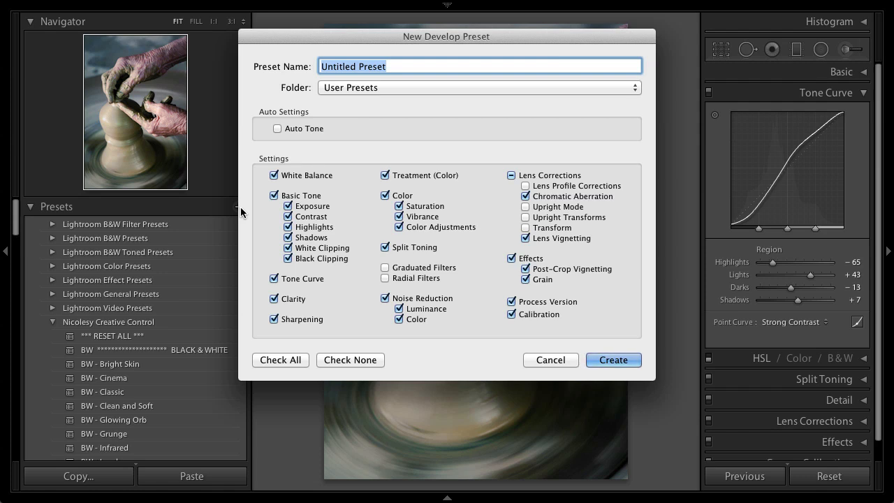
{"action": "mouse_move", "coordinate": [415, 130]}
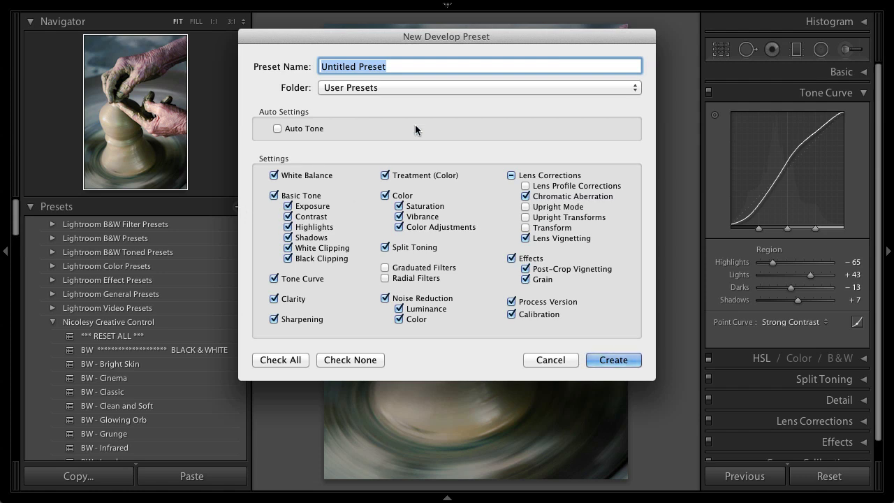
{"action": "type", "text": "Pottery"}
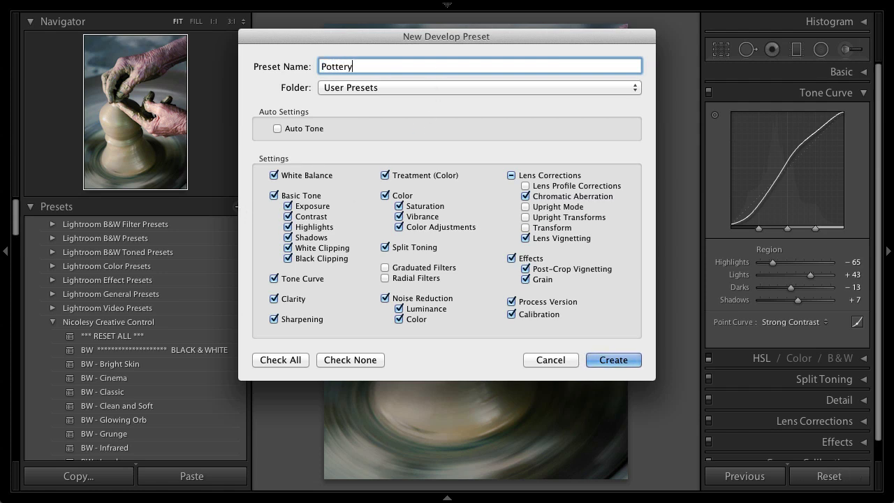
{"action": "left_click", "coordinate": [479, 87]}
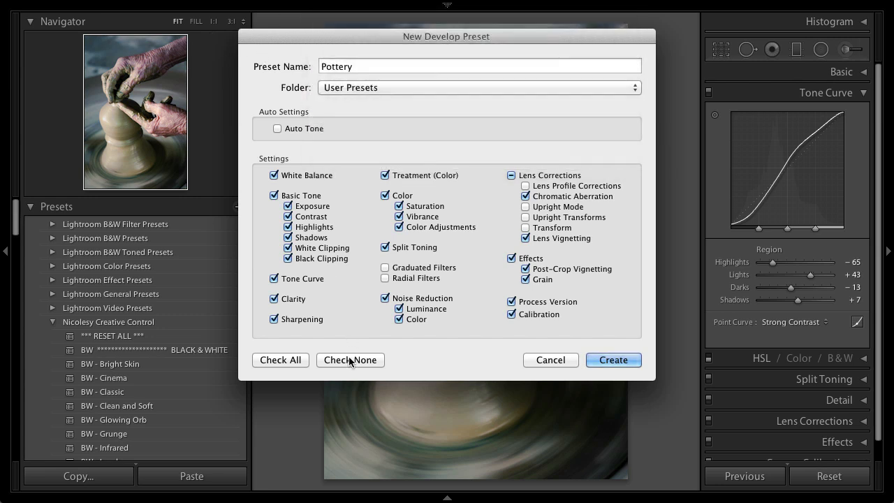
{"action": "left_click", "coordinate": [350, 360]}
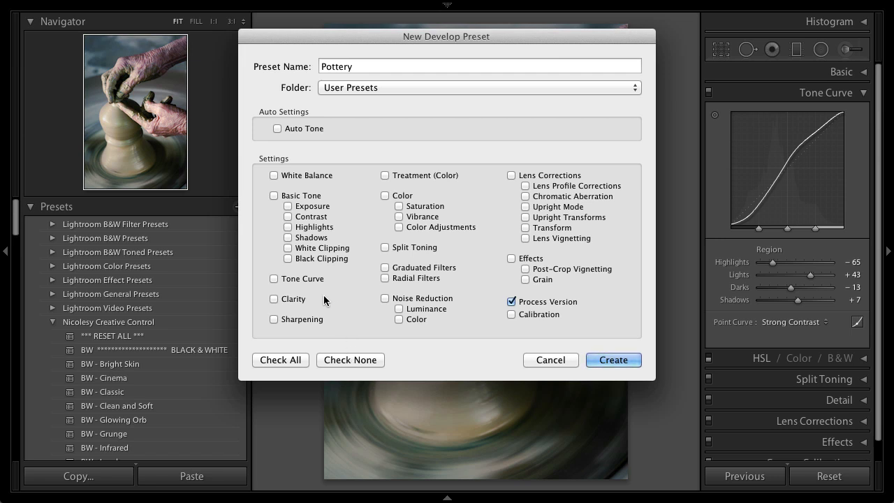
Include Tone Curve, Split Toning, Post-Crop Vignetting and Radial Filters, and create the preset
{"action": "left_click", "coordinate": [274, 278]}
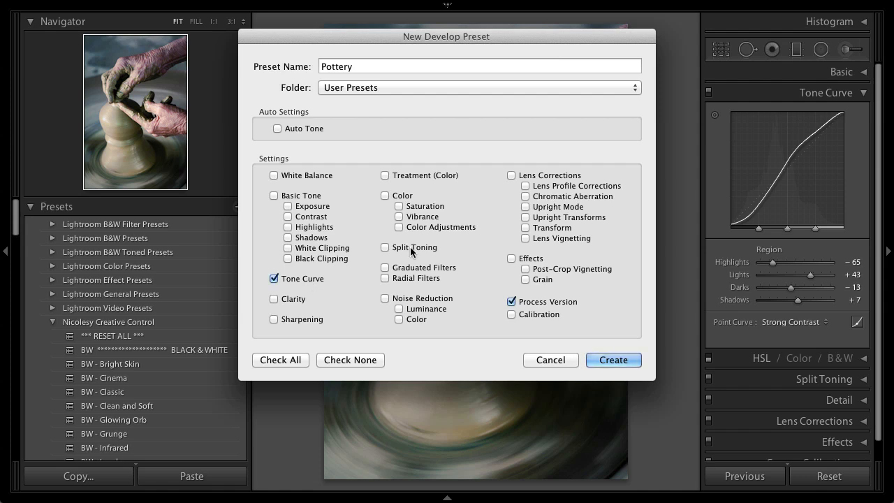
{"action": "left_click", "coordinate": [385, 247]}
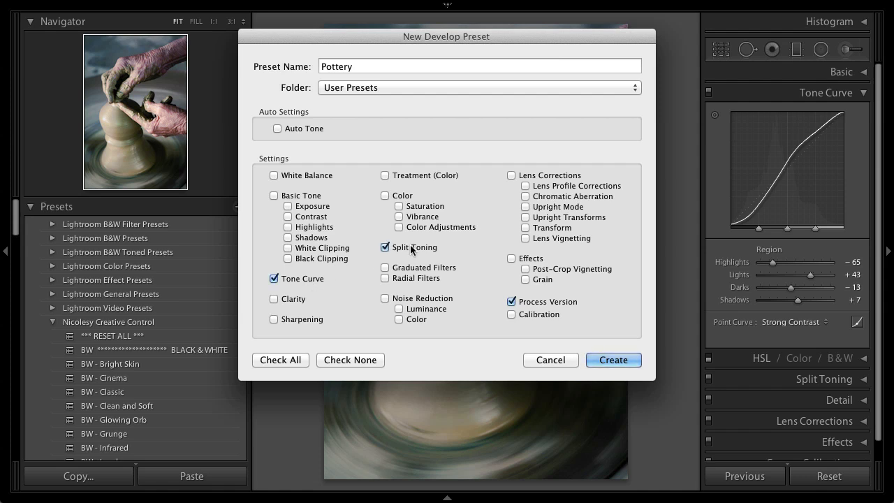
{"action": "left_click", "coordinate": [525, 269]}
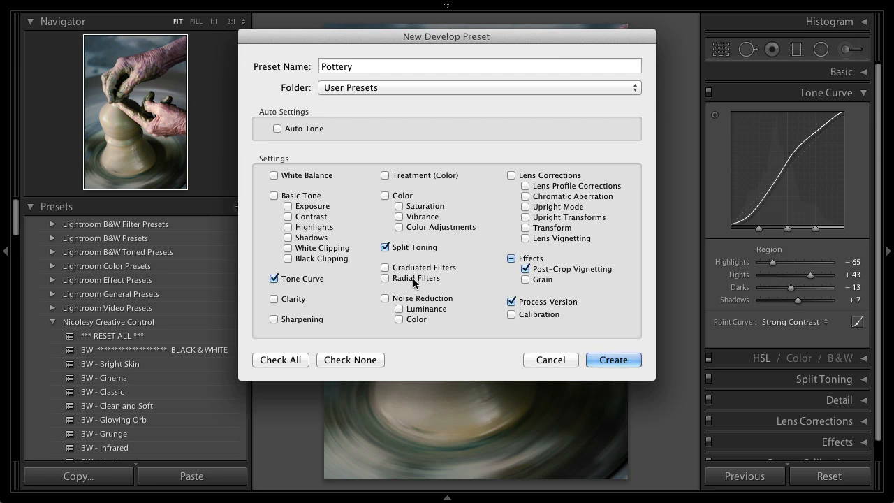
{"action": "left_click", "coordinate": [385, 278]}
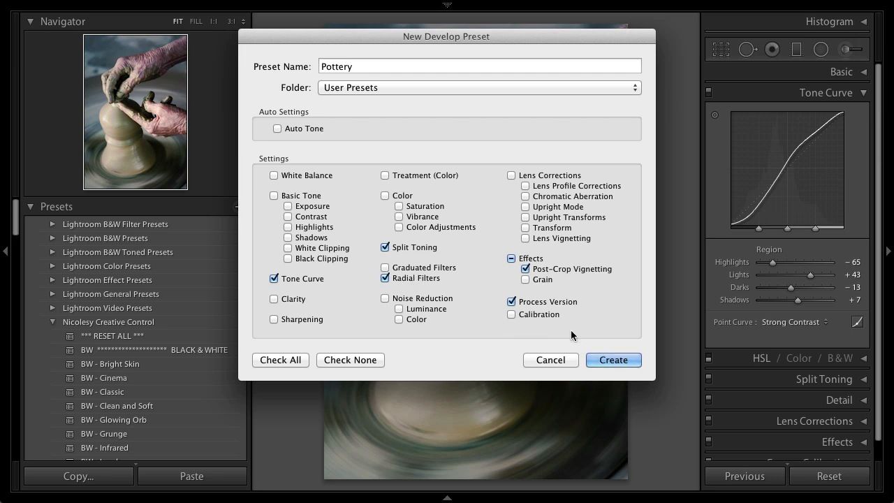
{"action": "left_click", "coordinate": [613, 359]}
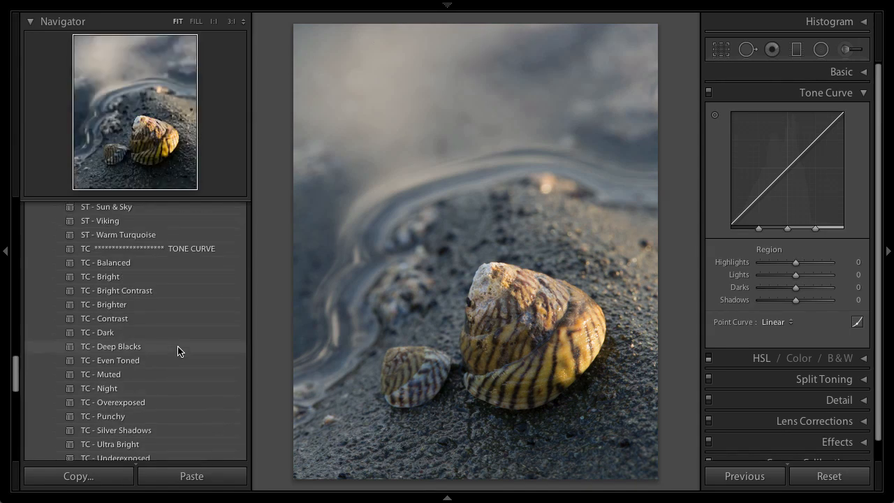
{"action": "scroll", "scroll_direction": "down", "scroll_amount": 3}
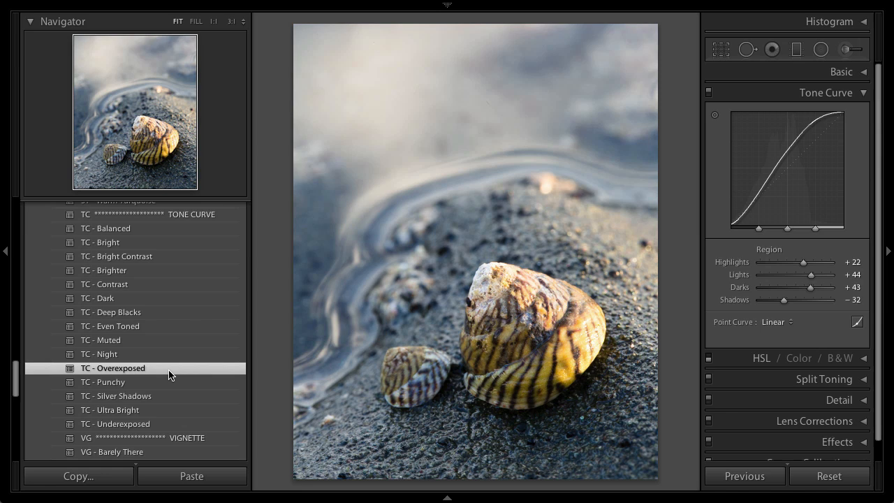
{"action": "scroll", "scroll_direction": "down", "scroll_amount": 3}
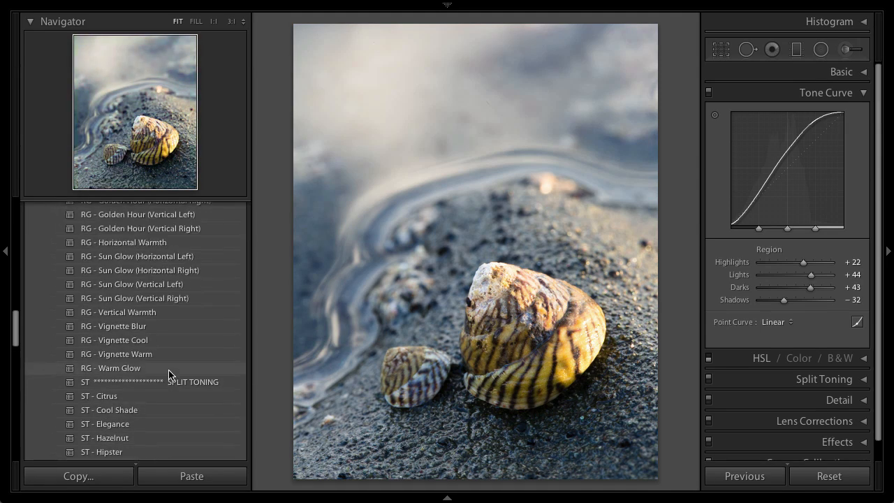
{"action": "mouse_move", "coordinate": [164, 326]}
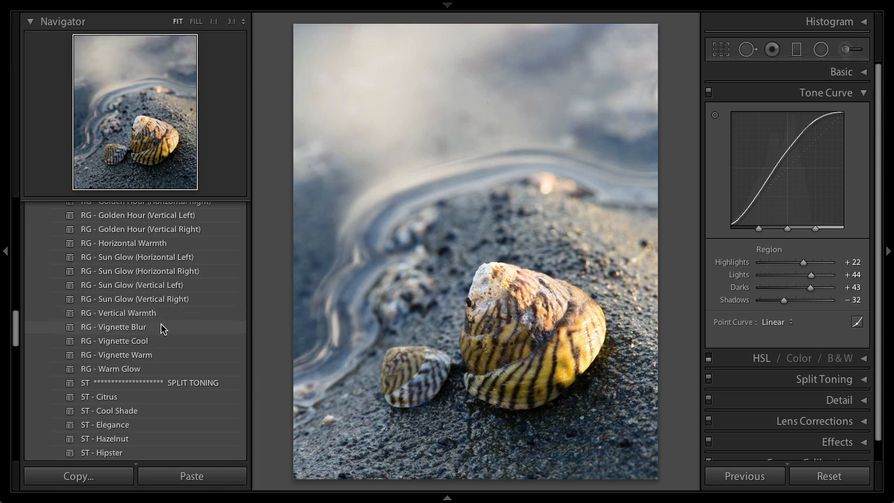
{"action": "left_click", "coordinate": [113, 326]}
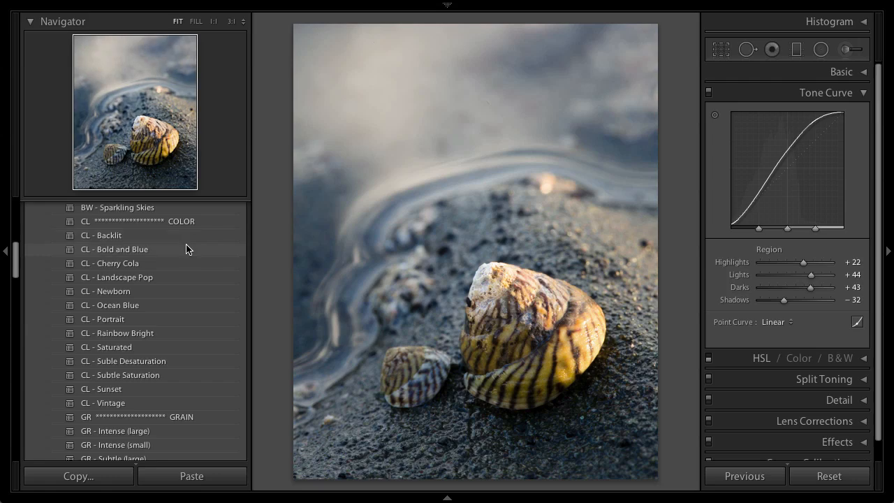
{"action": "mouse_move", "coordinate": [185, 254]}
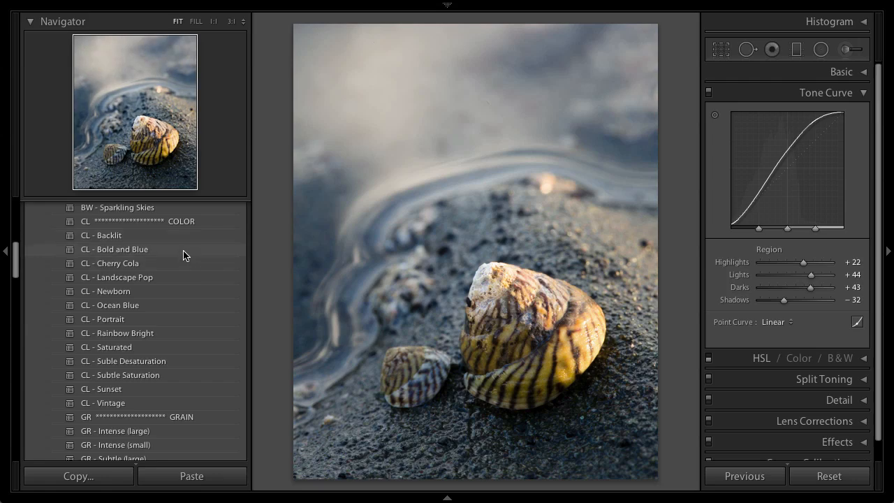
{"action": "mouse_move", "coordinate": [177, 315]}
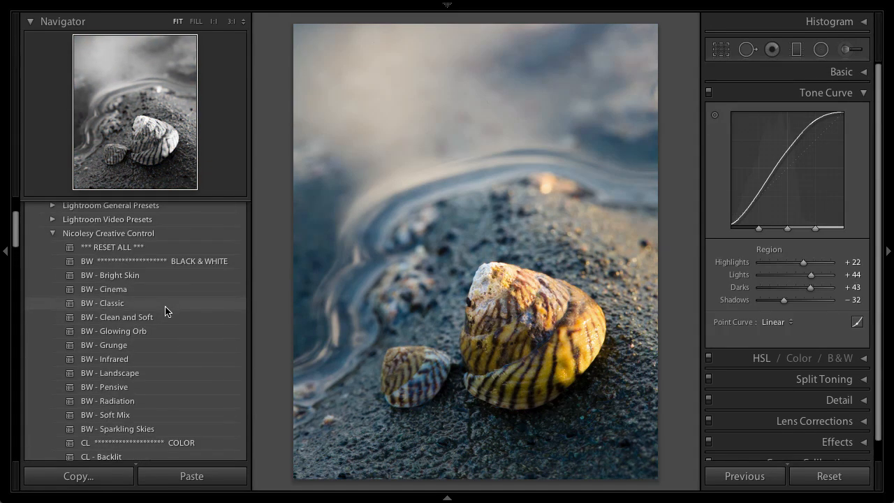
{"action": "left_click", "coordinate": [112, 247]}
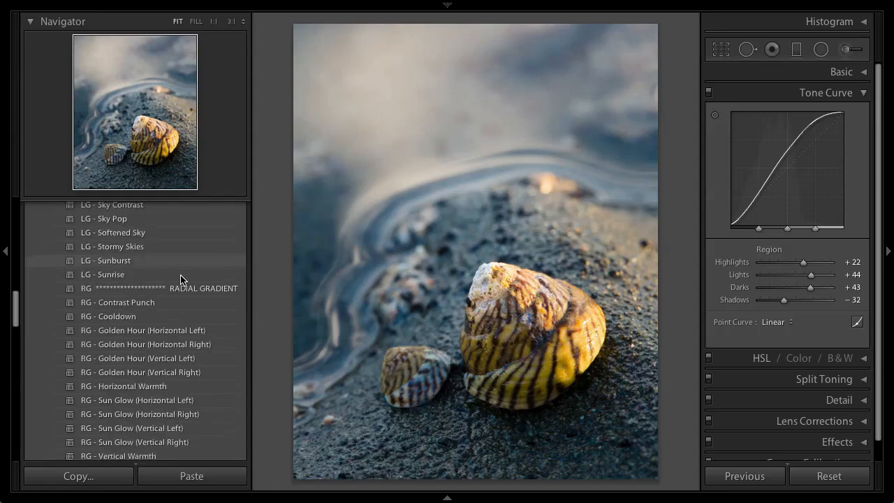
{"action": "scroll", "scroll_direction": "down", "scroll_amount": 3}
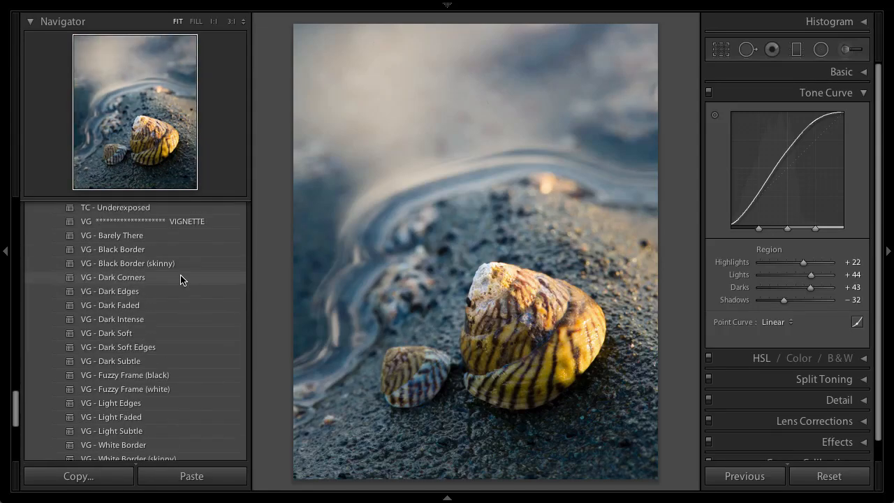
{"action": "scroll", "scroll_direction": "down", "scroll_amount": 3}
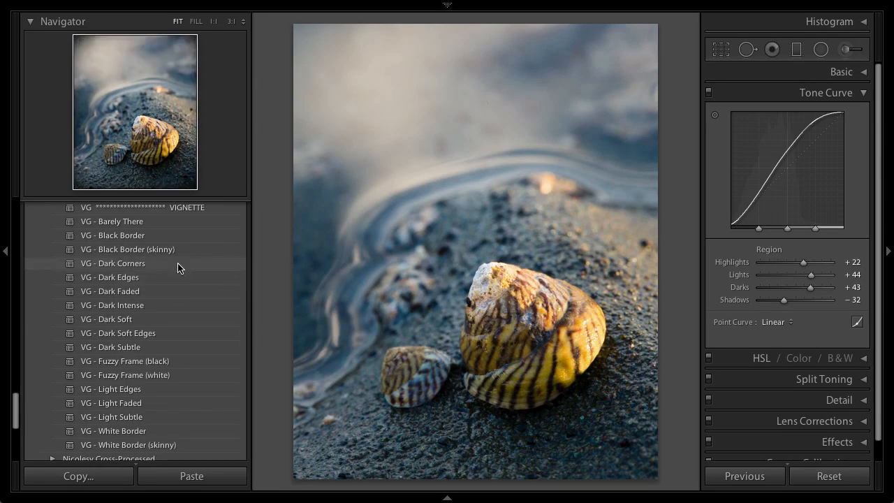
{"action": "left_click", "coordinate": [112, 263]}
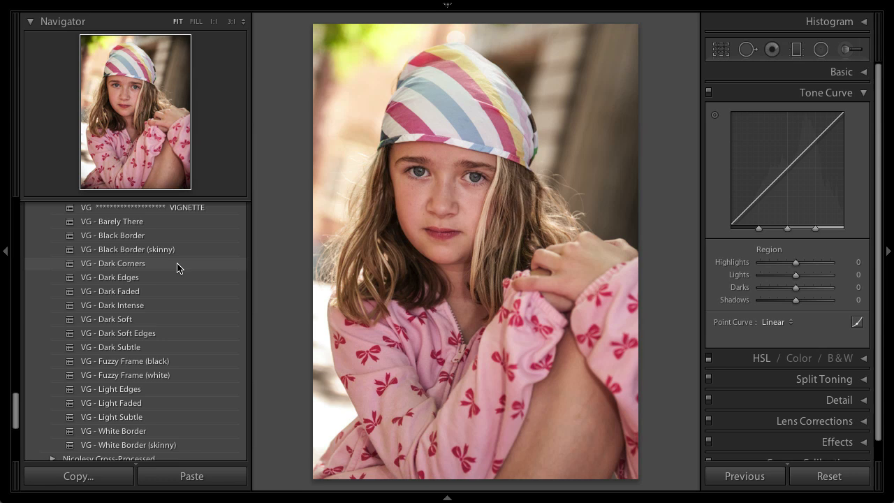
Apply the Crayon preset from Nicolesy Cross-Processed to the portrait, then collapse the collection
{"action": "scroll", "scroll_direction": "down", "scroll_amount": 3}
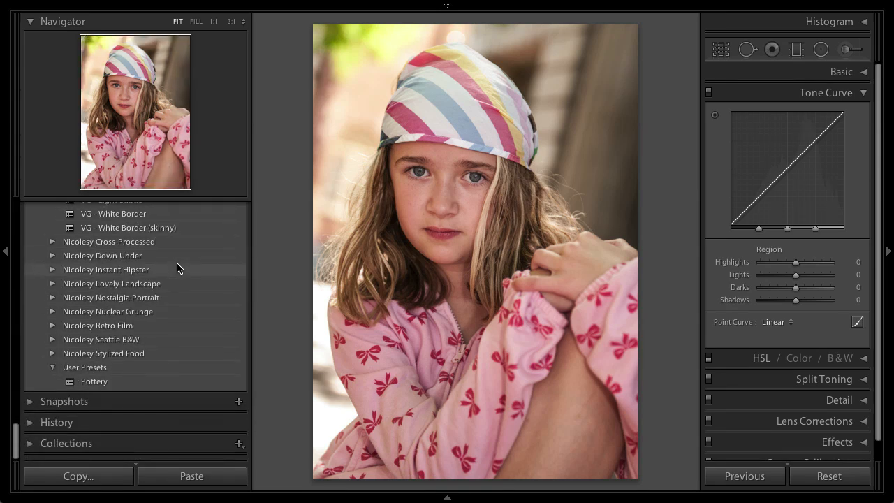
{"action": "left_click", "coordinate": [53, 243]}
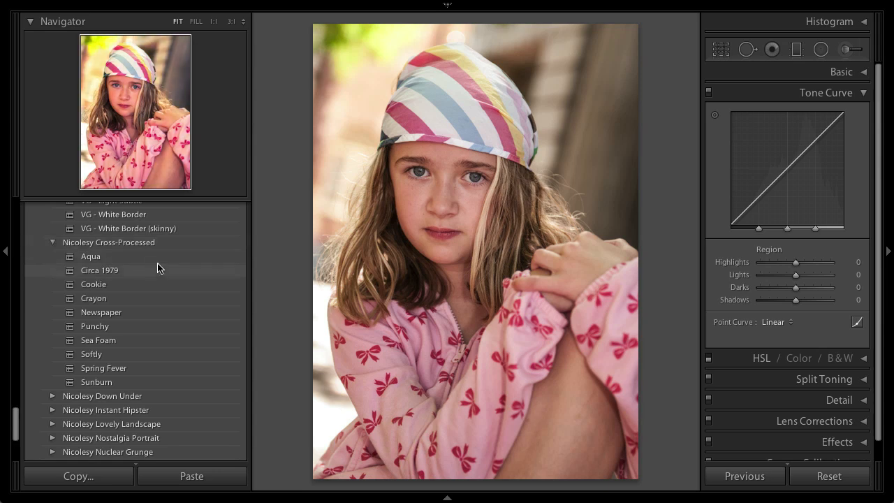
{"action": "mouse_move", "coordinate": [162, 304]}
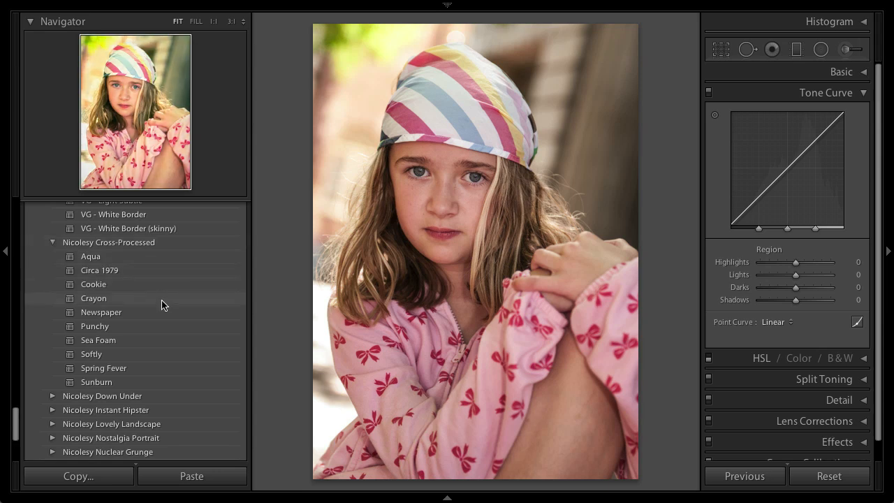
{"action": "left_click", "coordinate": [93, 298]}
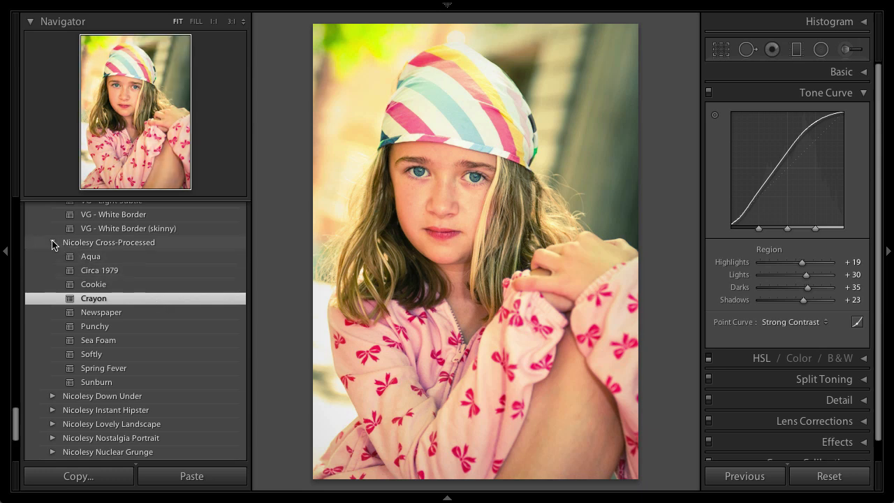
{"action": "left_click", "coordinate": [54, 242]}
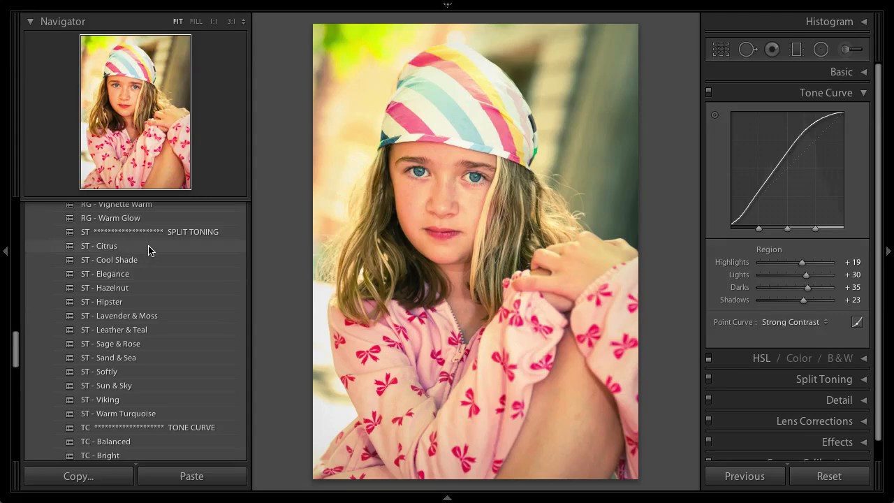
{"action": "mouse_move", "coordinate": [147, 302]}
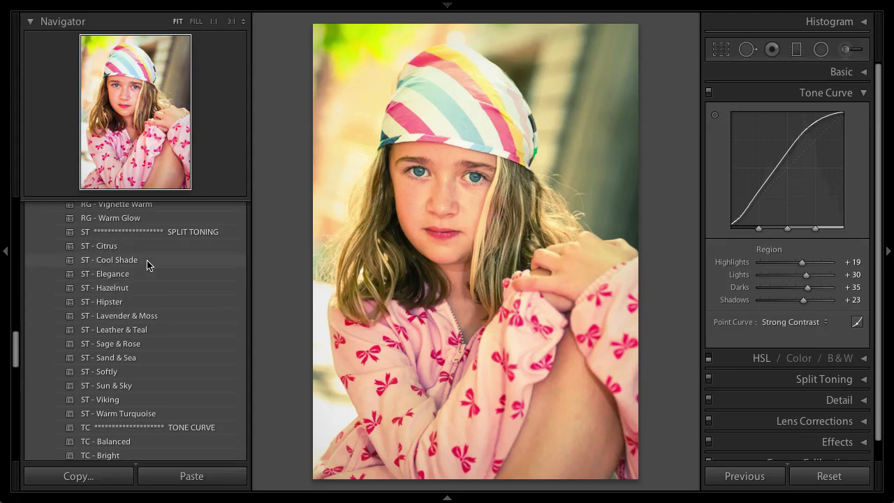
Apply the ST - Cool Shade split-toning preset to the portrait and scroll further down the list
{"action": "left_click", "coordinate": [109, 259]}
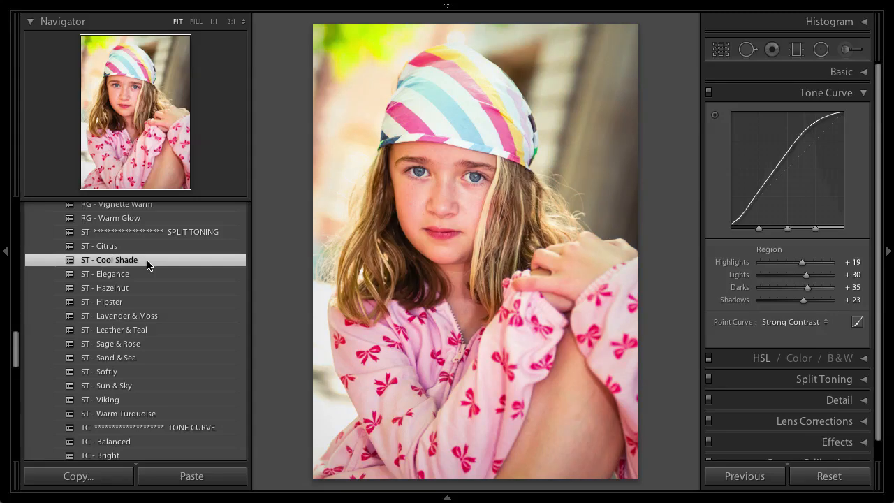
{"action": "scroll", "scroll_direction": "down", "scroll_amount": 3}
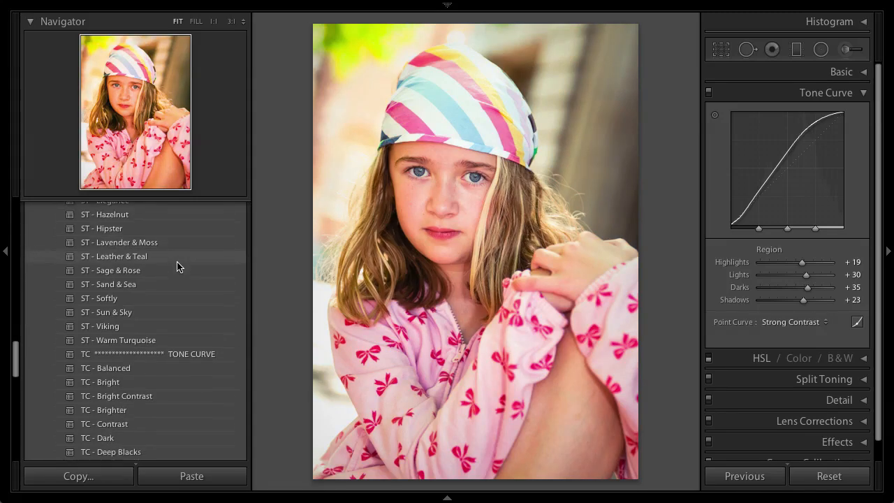
{"action": "scroll", "scroll_direction": "down", "scroll_amount": 3}
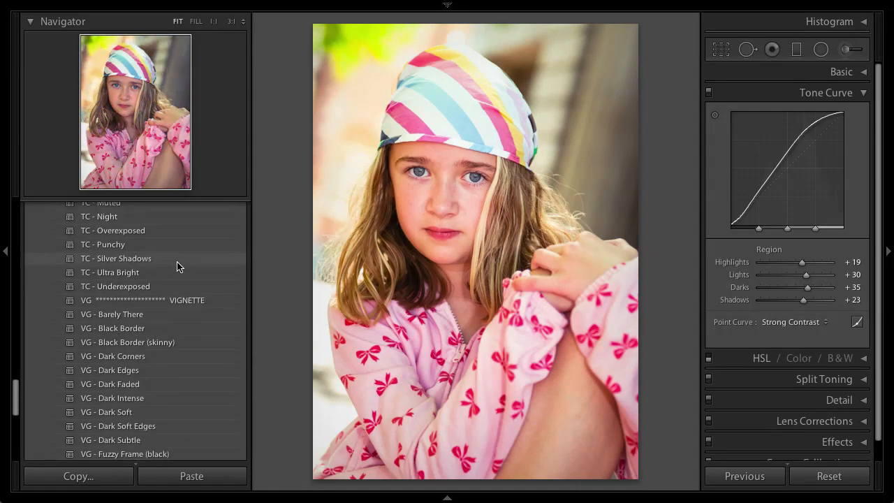
{"action": "scroll", "scroll_direction": "down", "scroll_amount": 3}
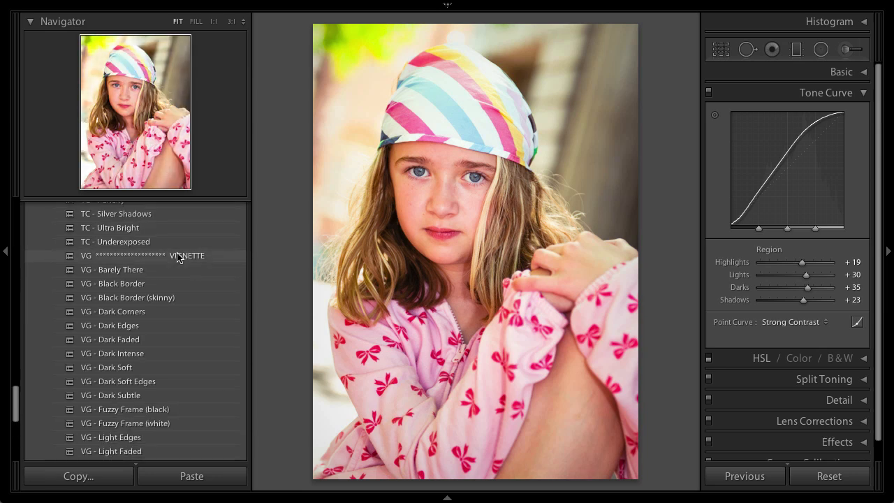
Apply the VG header preset, then the VG - Dark Soft vignette
{"action": "left_click", "coordinate": [136, 255]}
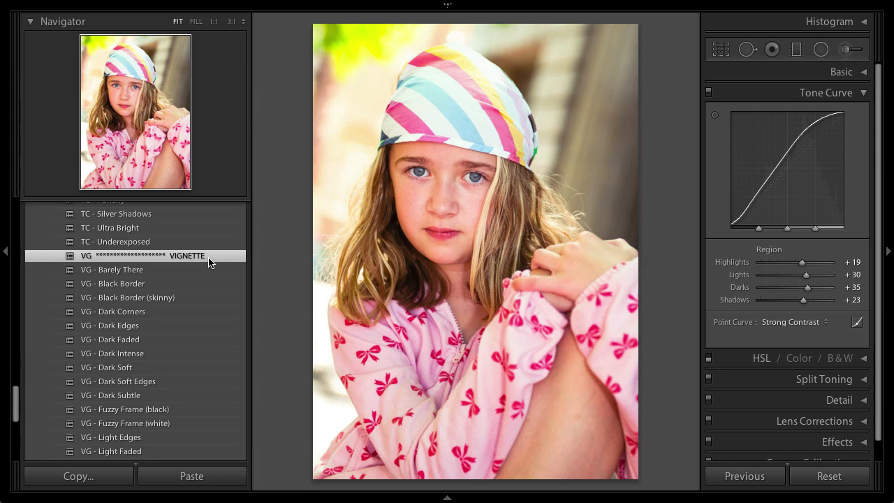
{"action": "mouse_move", "coordinate": [213, 261]}
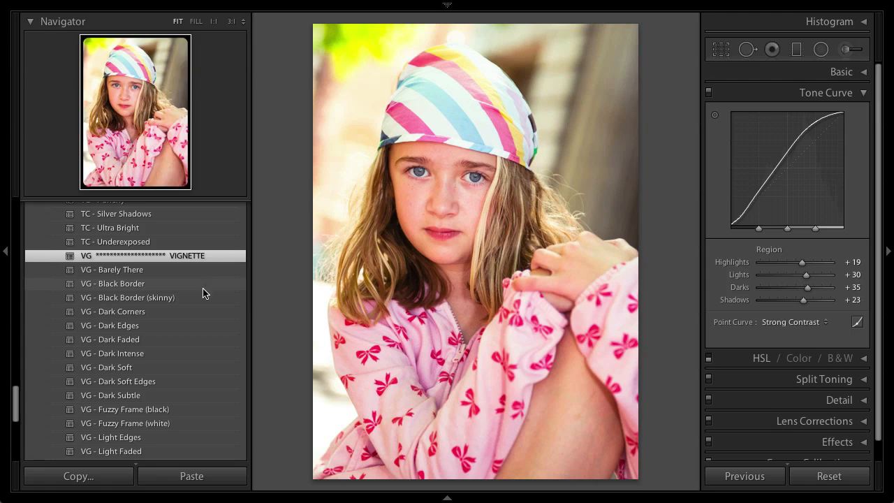
{"action": "mouse_move", "coordinate": [202, 329]}
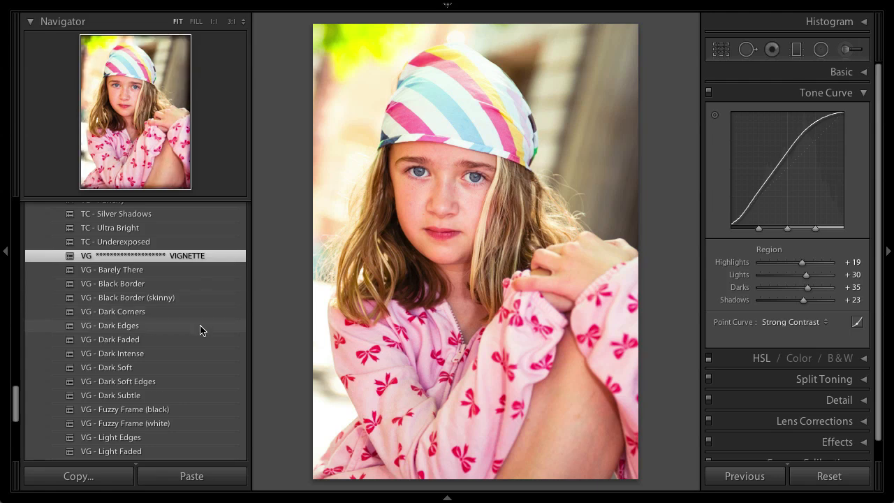
{"action": "mouse_move", "coordinate": [201, 367]}
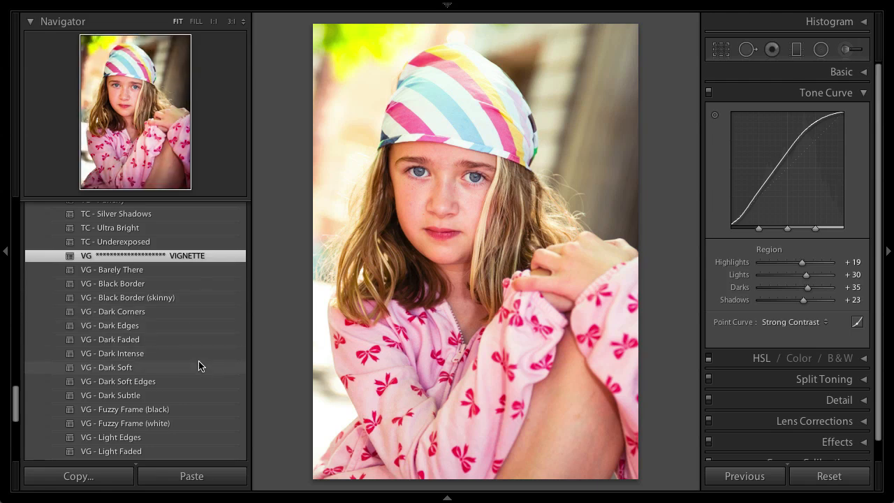
{"action": "left_click", "coordinate": [106, 367]}
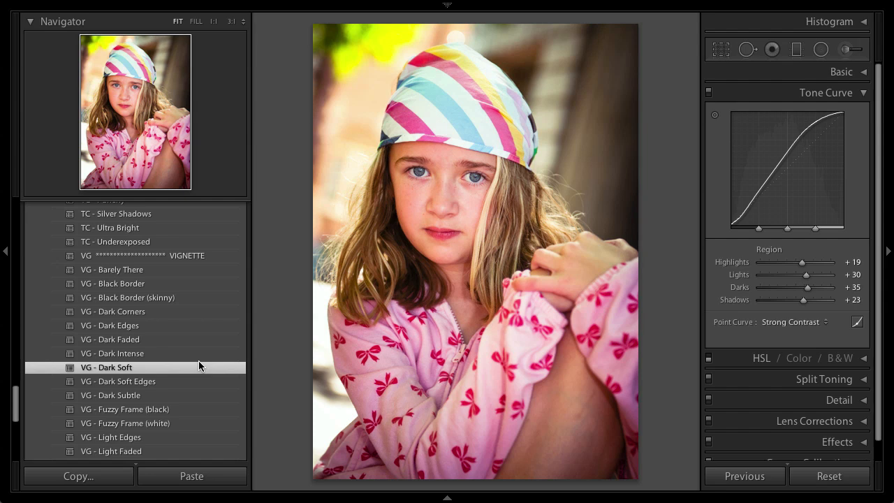